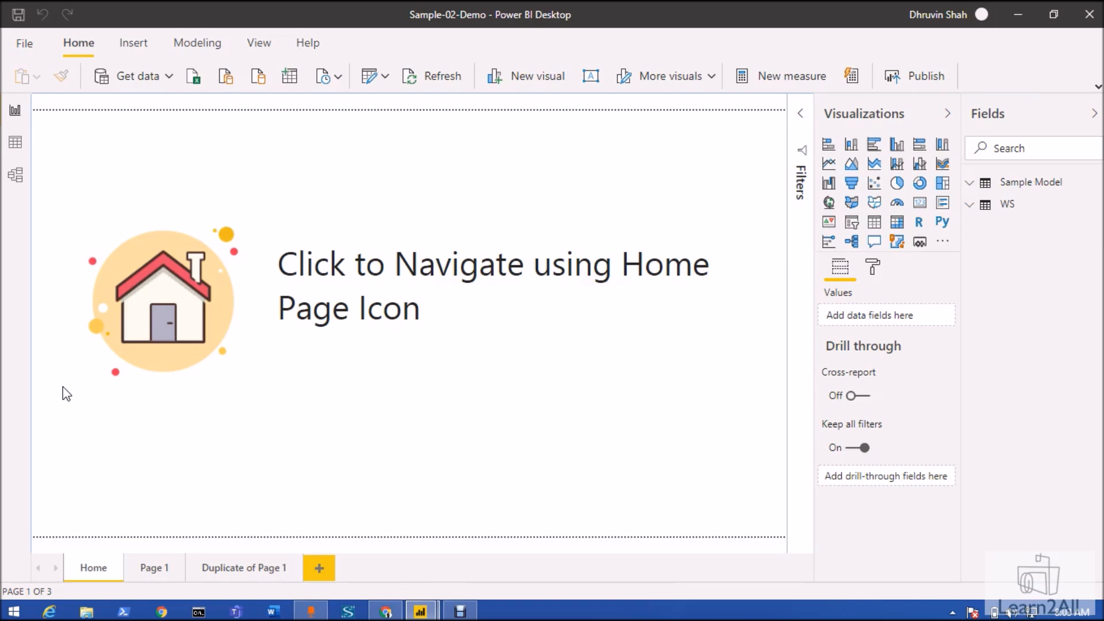
Step: Give the house image a page-navigation action with destination Page 1
{"action": "left_click", "coordinate": [197, 313]}
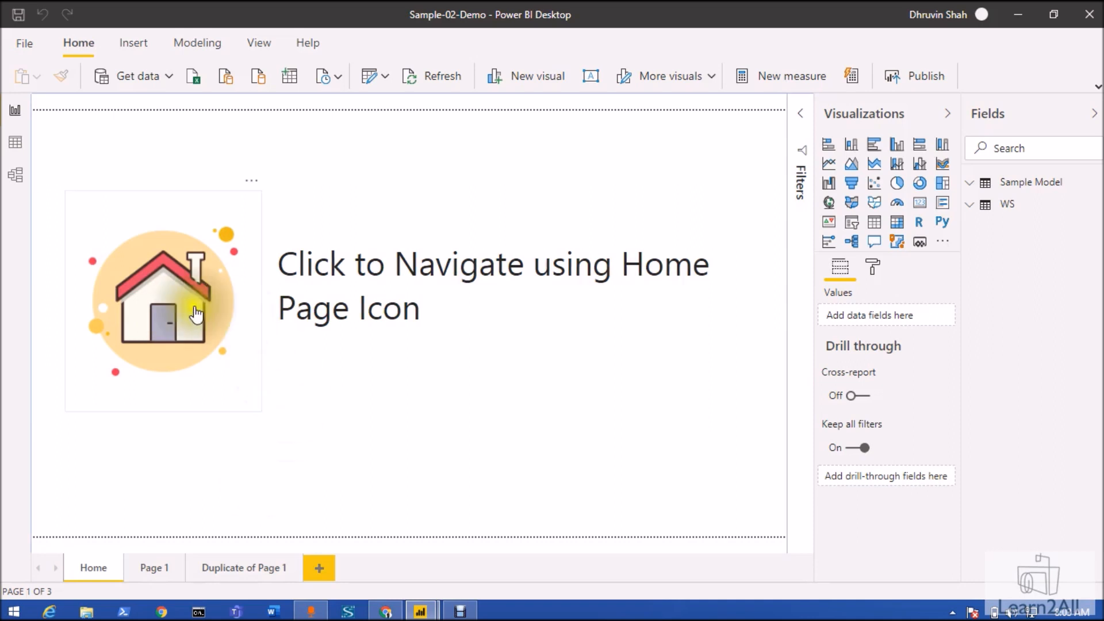
{"action": "mouse_move", "coordinate": [70, 401]}
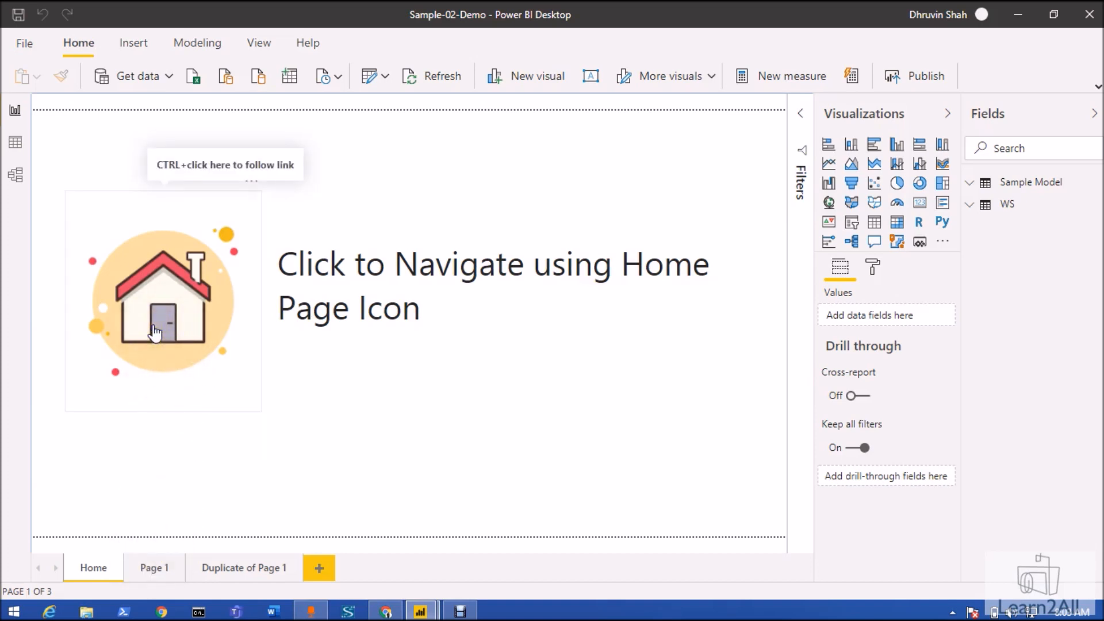
{"action": "mouse_move", "coordinate": [180, 271]}
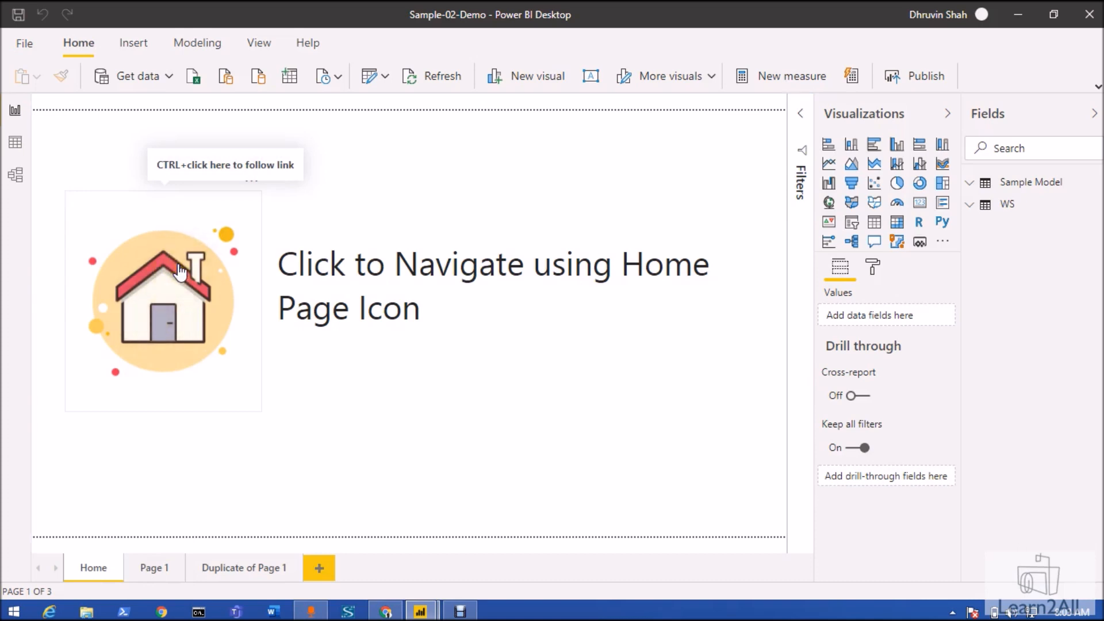
{"action": "left_click", "coordinate": [163, 302]}
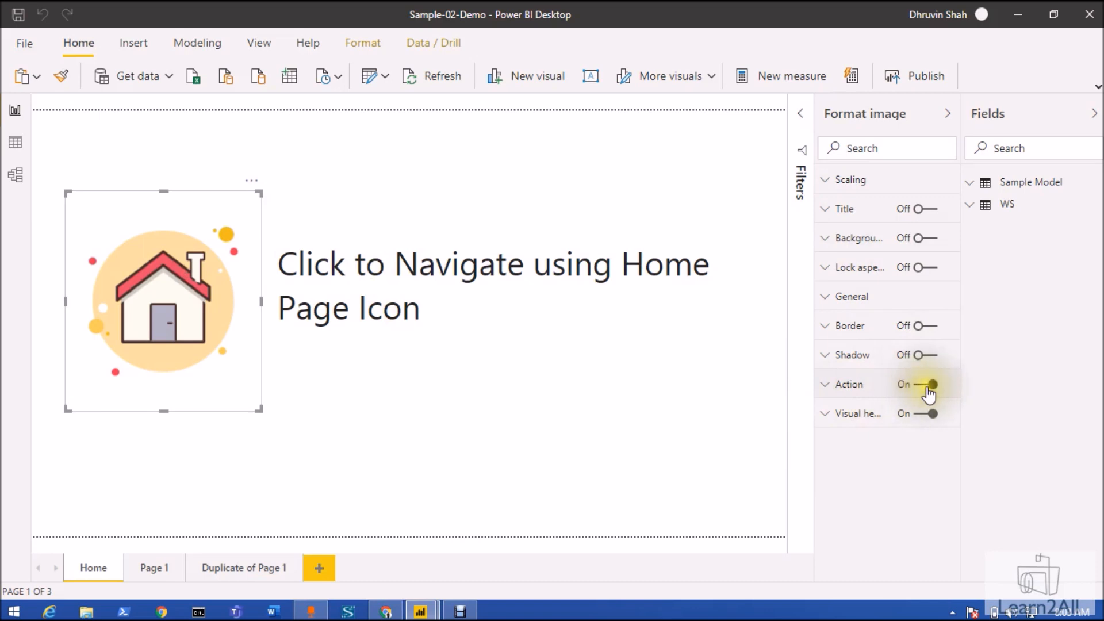
{"action": "left_click", "coordinate": [849, 384]}
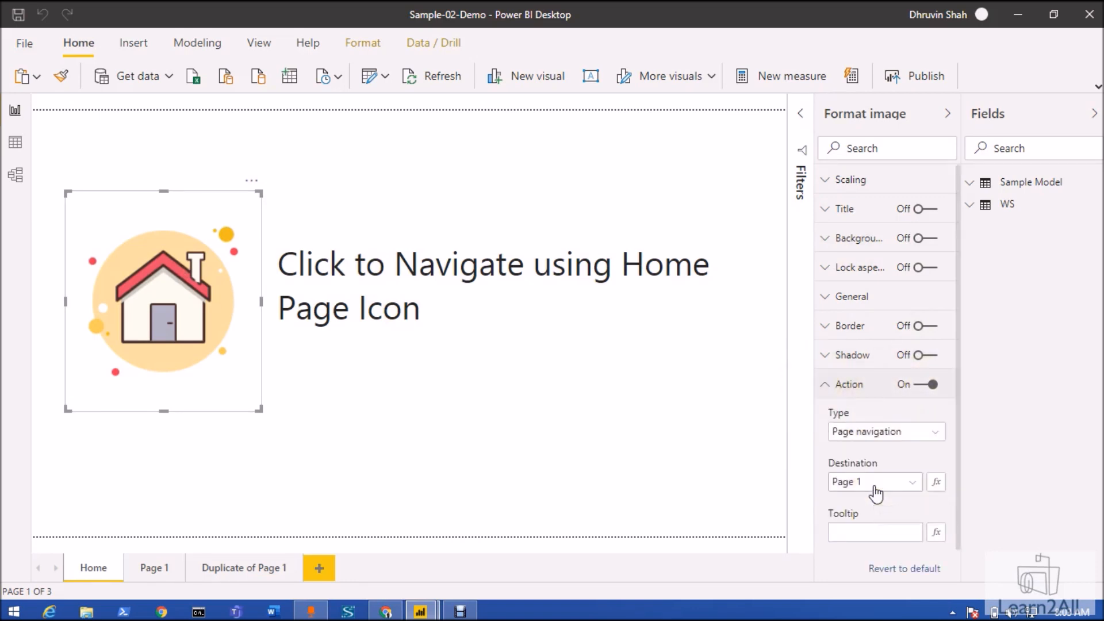
{"action": "left_click", "coordinate": [873, 483]}
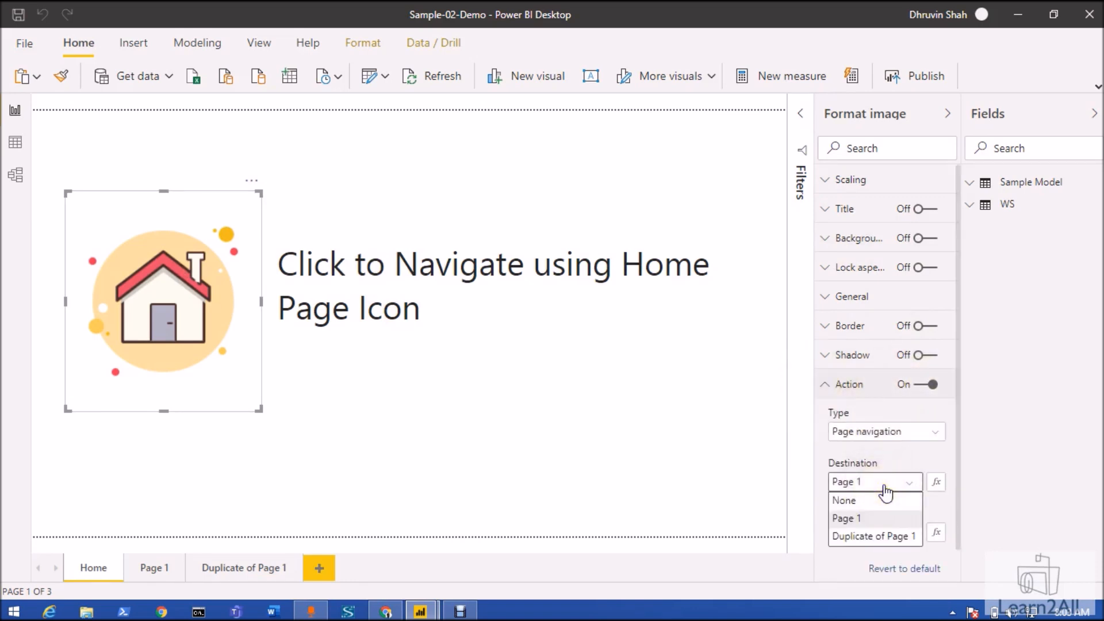
{"action": "left_click", "coordinate": [847, 518]}
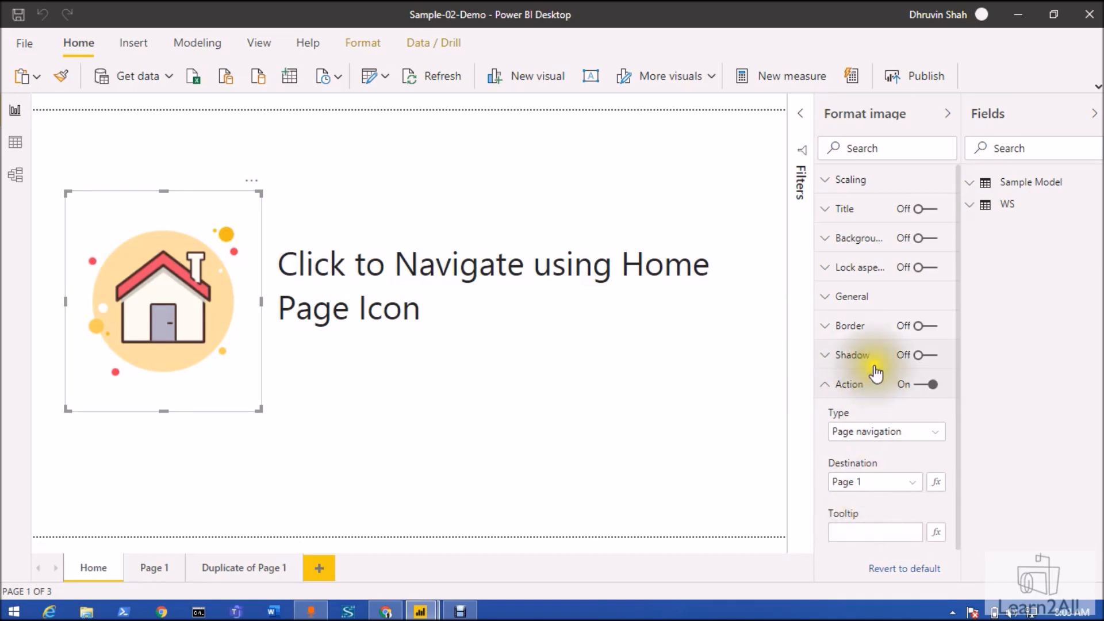
{"action": "mouse_move", "coordinate": [838, 474]}
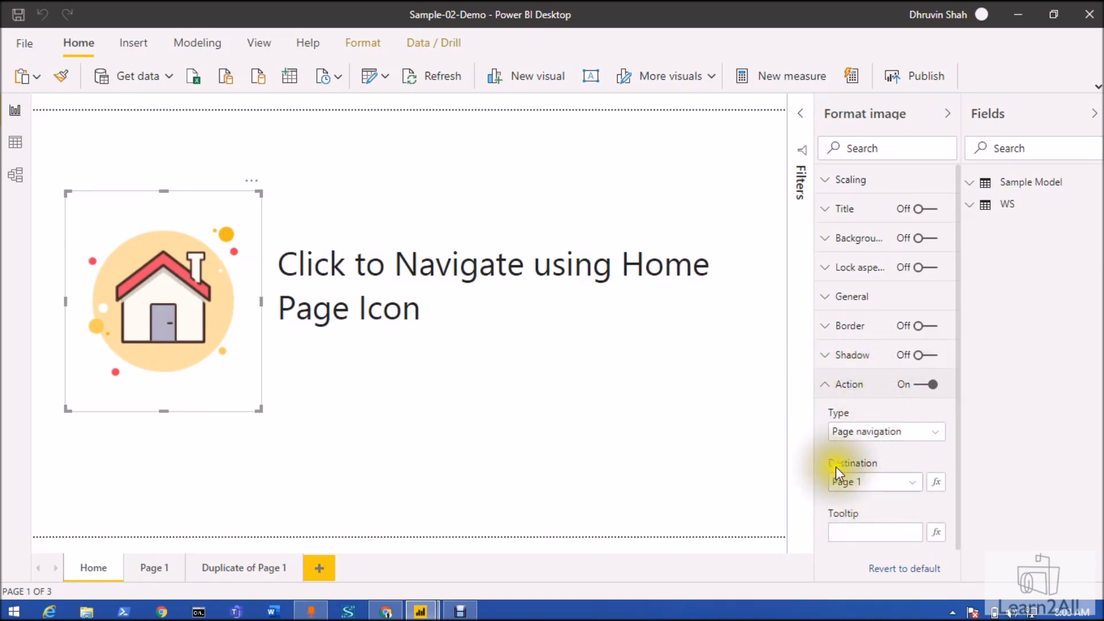
{"action": "mouse_move", "coordinate": [500, 415]}
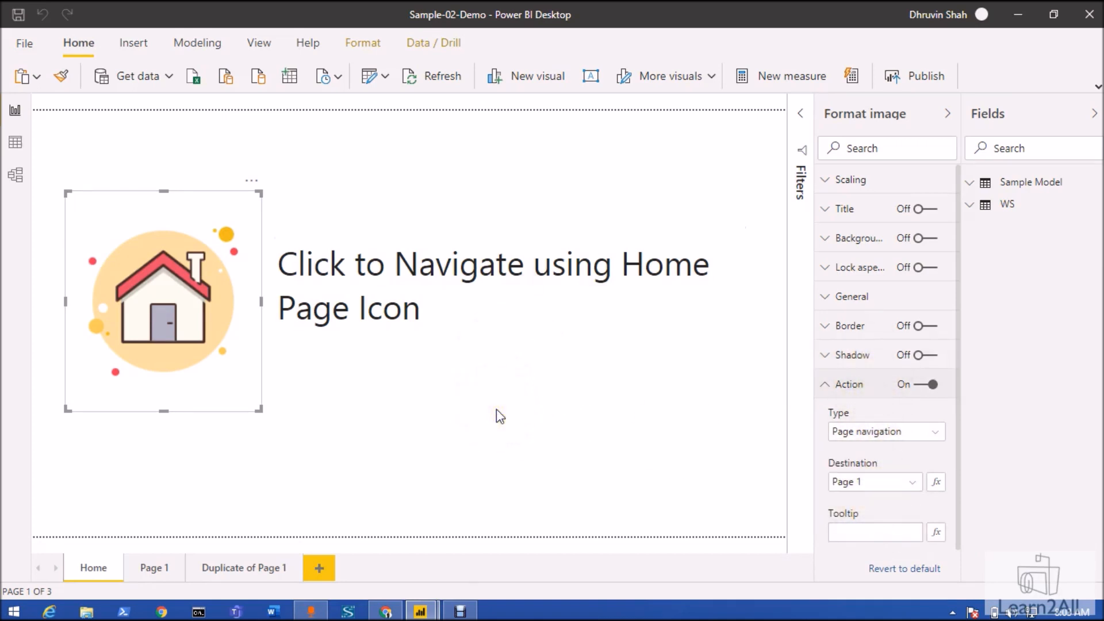
{"action": "mouse_move", "coordinate": [462, 432]}
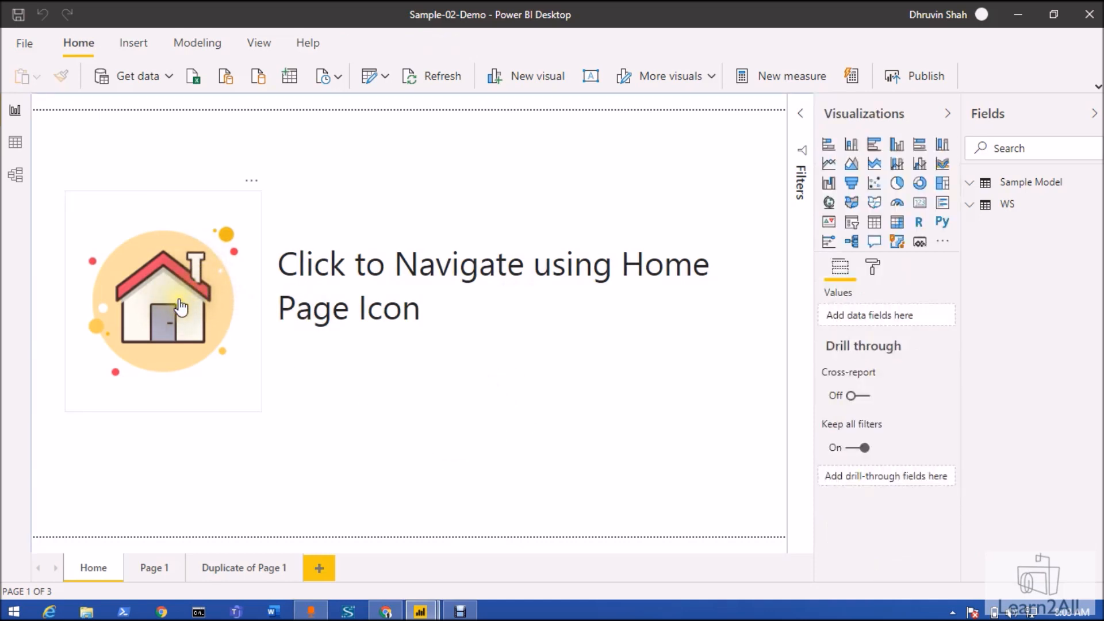
Step: Ctrl-click the house icon to jump to Page 1, then return to the Home page tab
{"action": "left_click", "coordinate": [154, 568]}
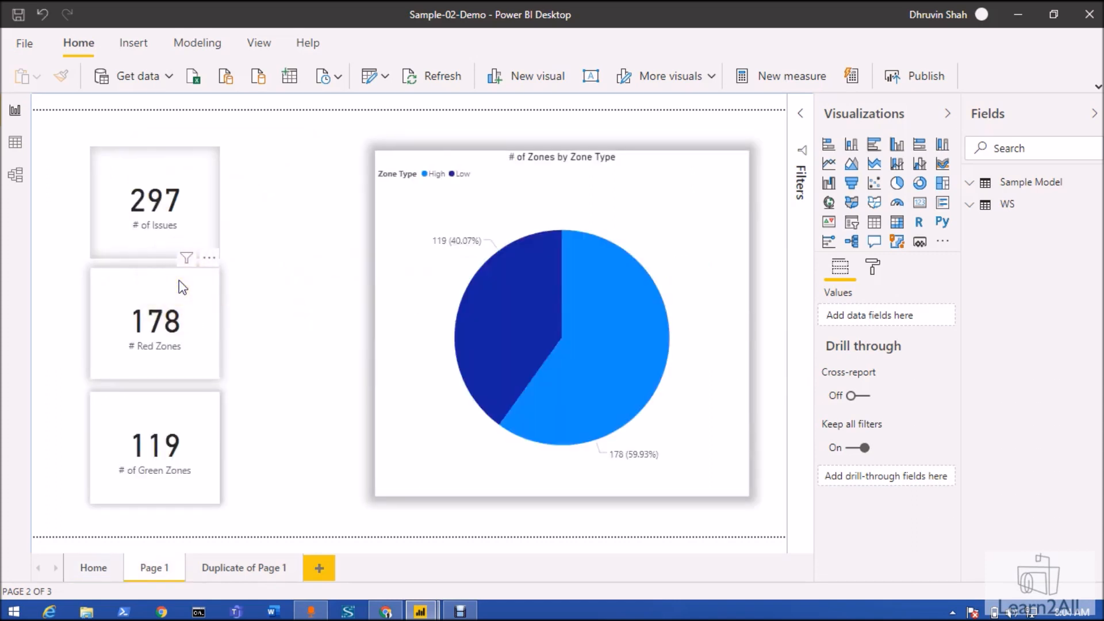
{"action": "left_click", "coordinate": [93, 568]}
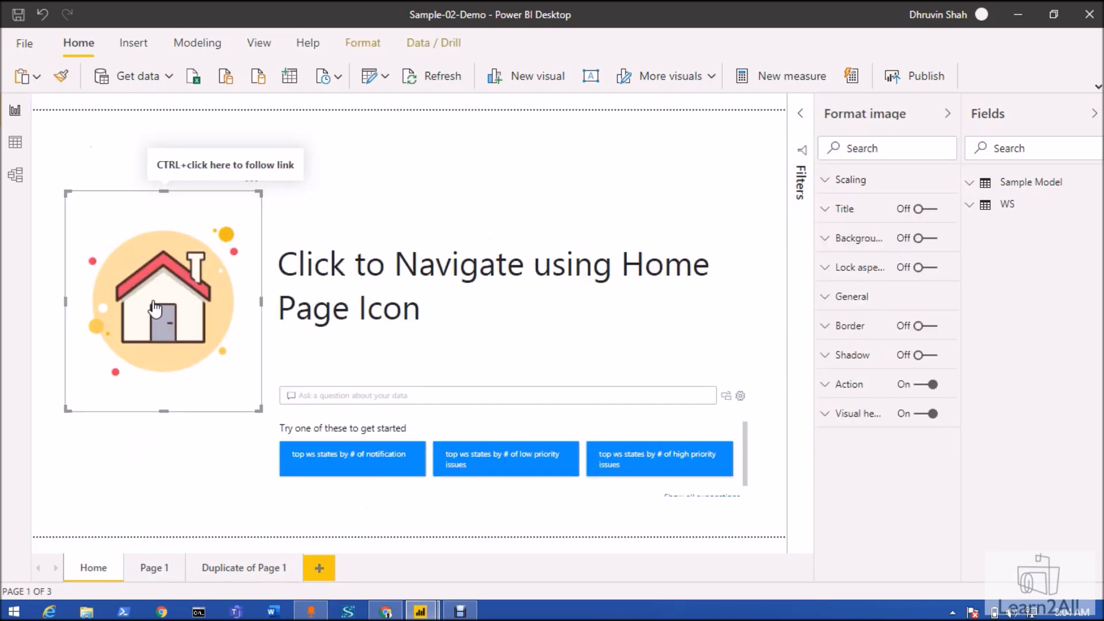
{"action": "mouse_move", "coordinate": [182, 267]}
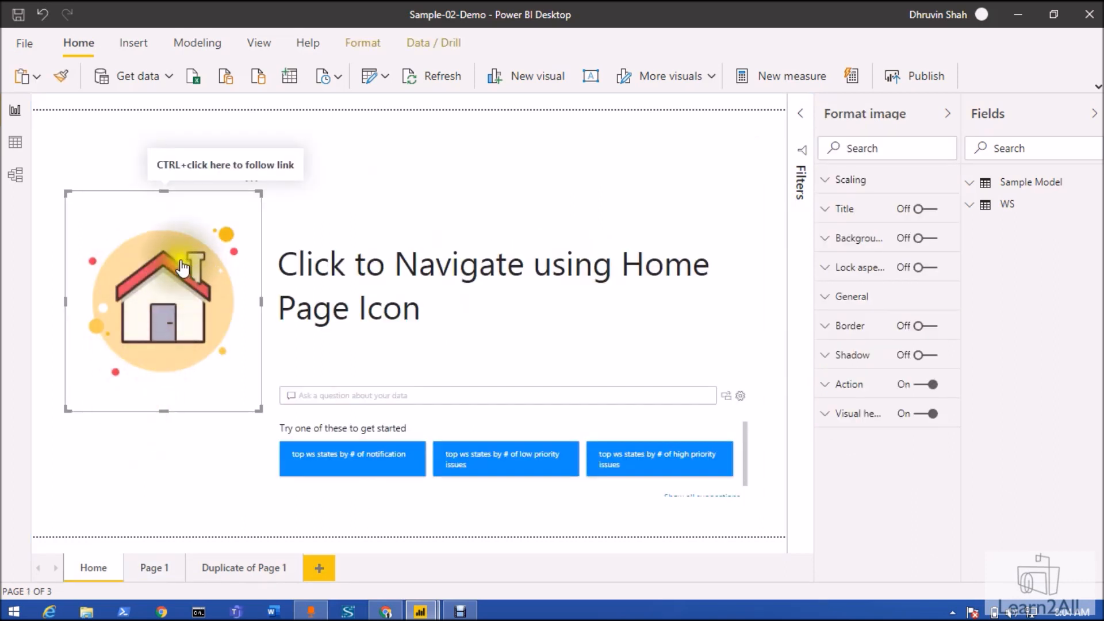
{"action": "mouse_move", "coordinate": [170, 325]}
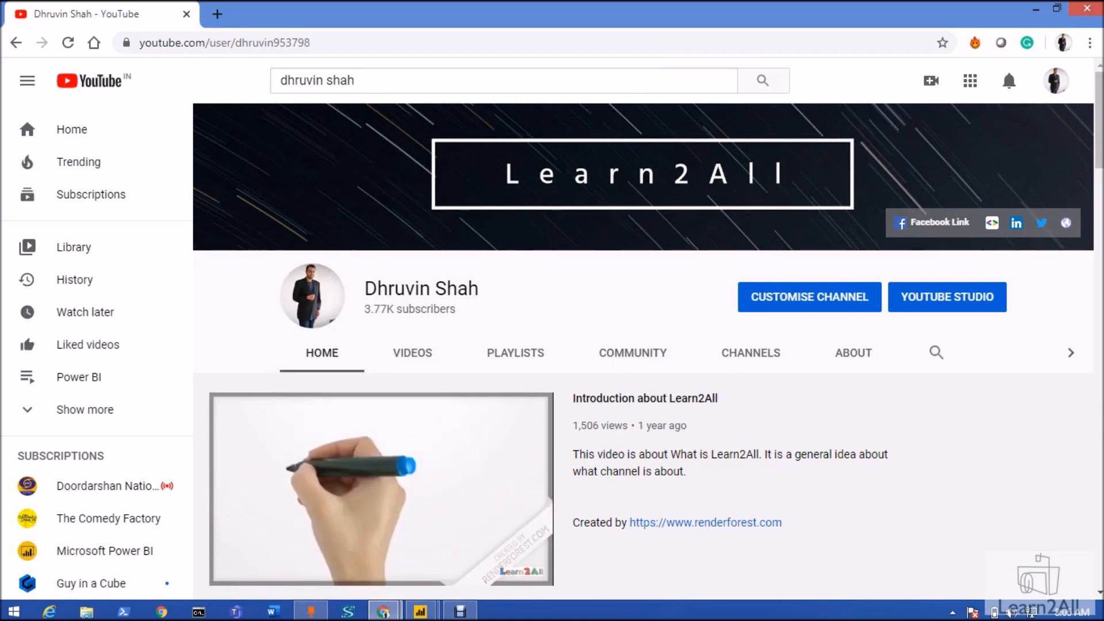
{"action": "mouse_move", "coordinate": [1067, 223]}
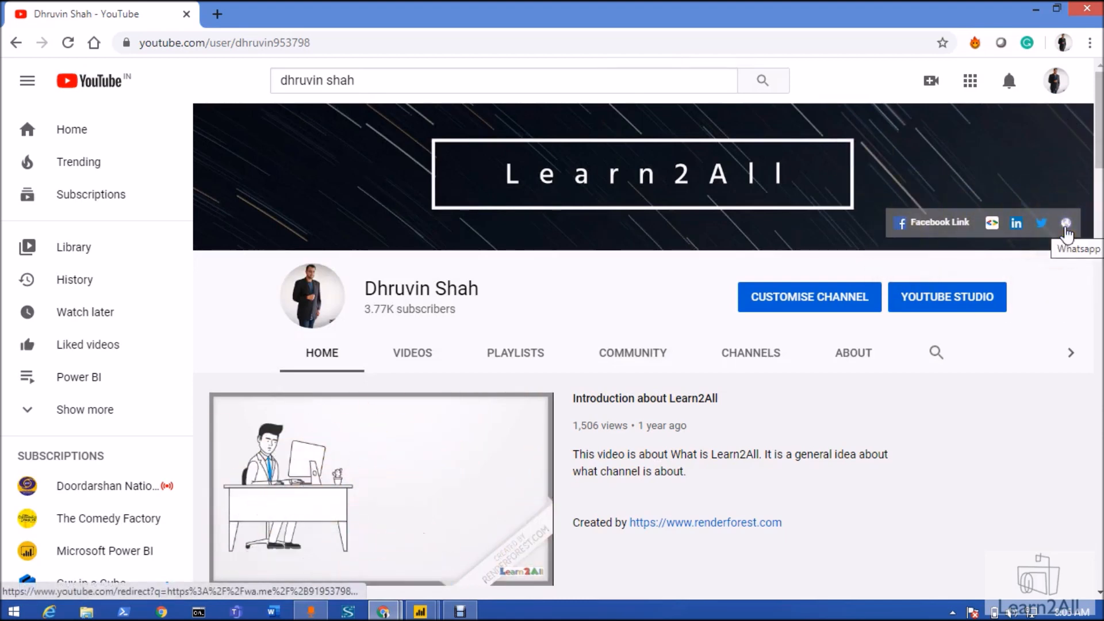
{"action": "mouse_move", "coordinate": [991, 223]}
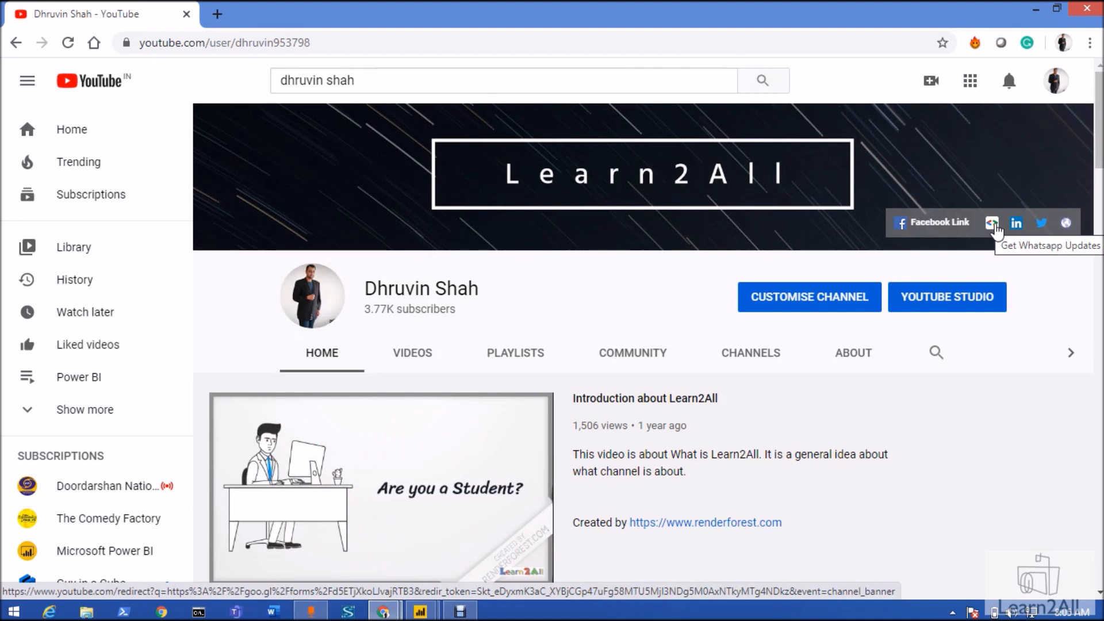
Step: Open the Get Whatsapp Updates link on the YouTube channel banner
{"action": "left_click", "coordinate": [992, 223]}
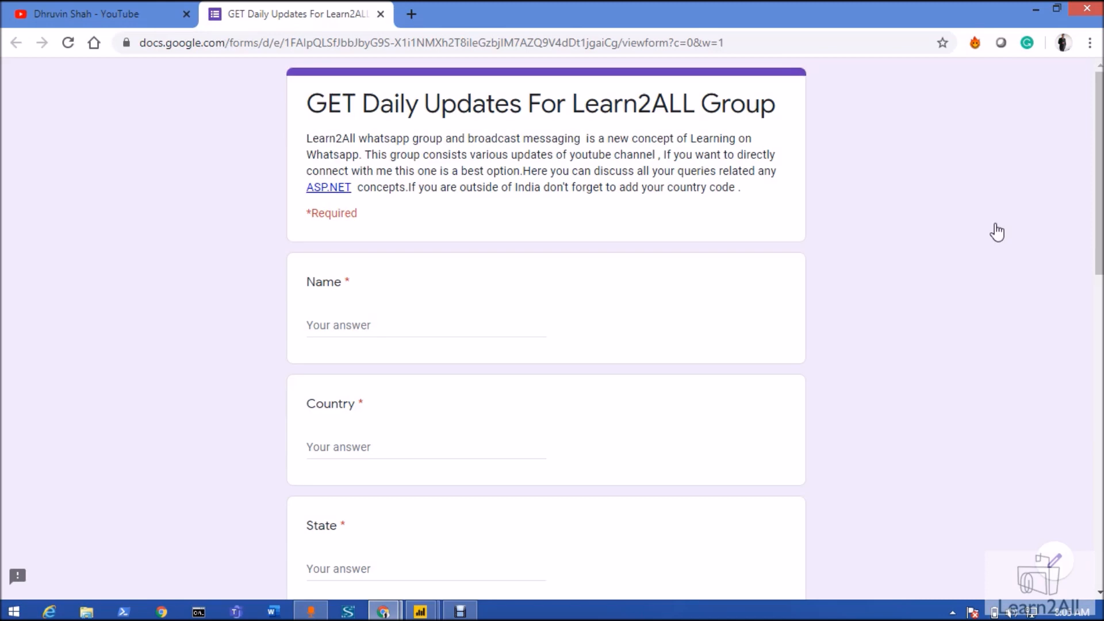
{"action": "mouse_move", "coordinate": [435, 7]}
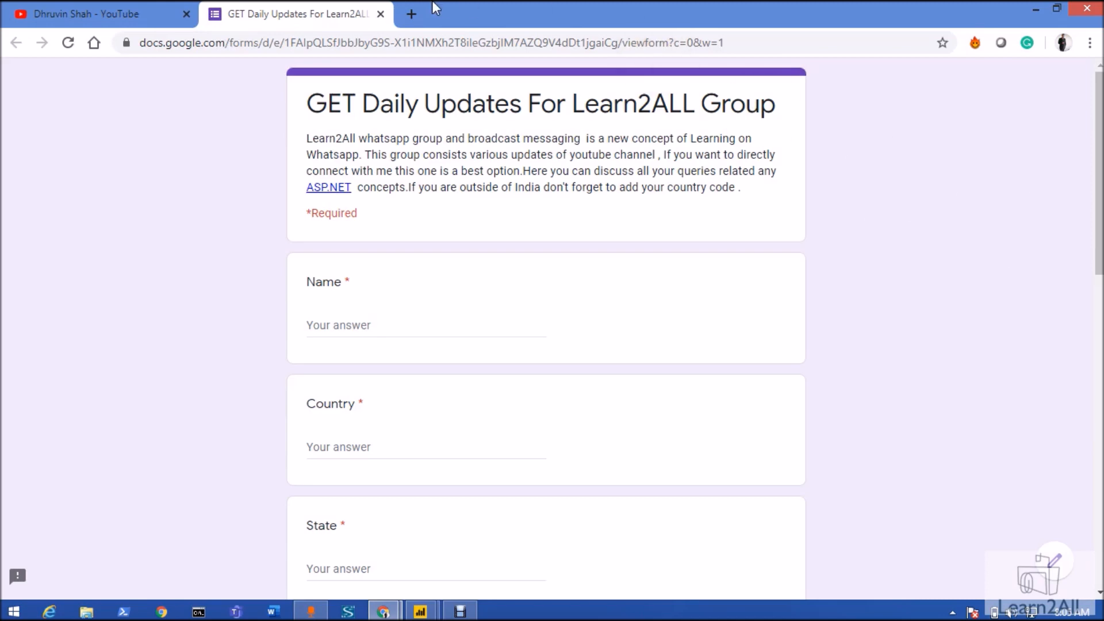